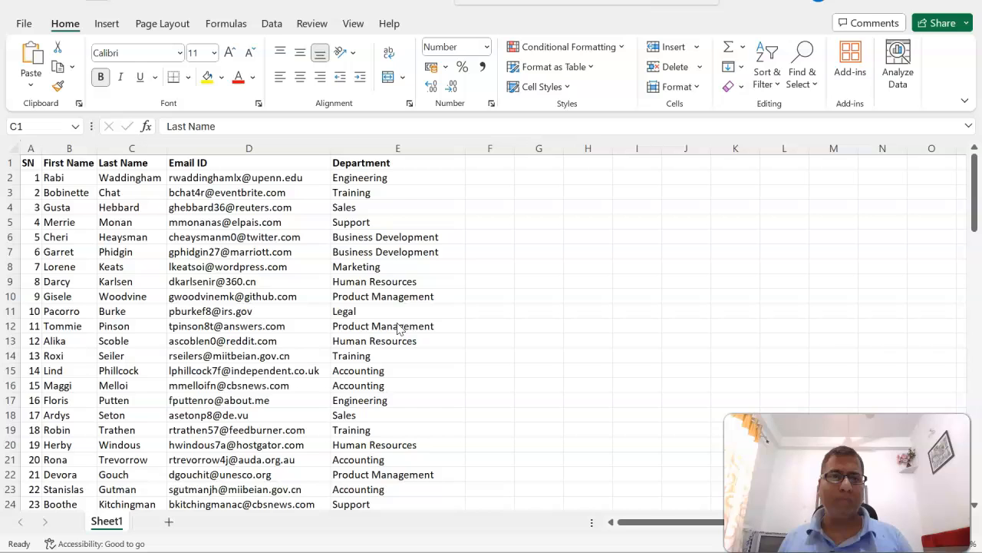
mouse_move(87, 245)
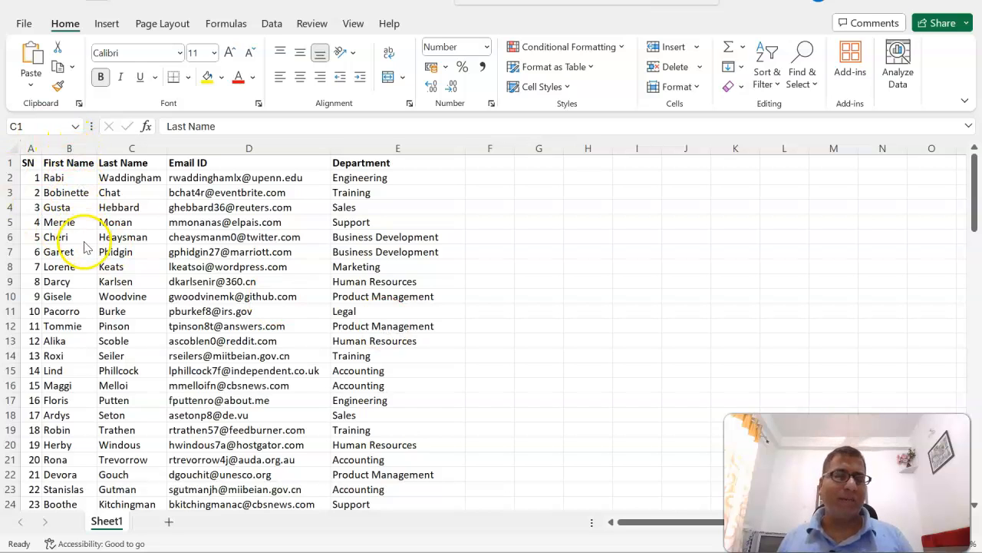
mouse_move(157, 195)
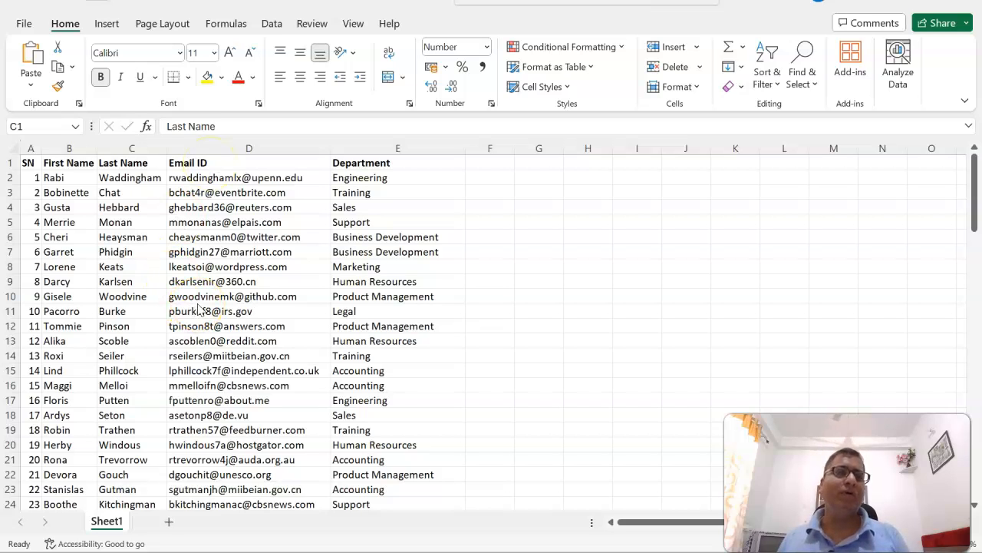
mouse_move(398, 365)
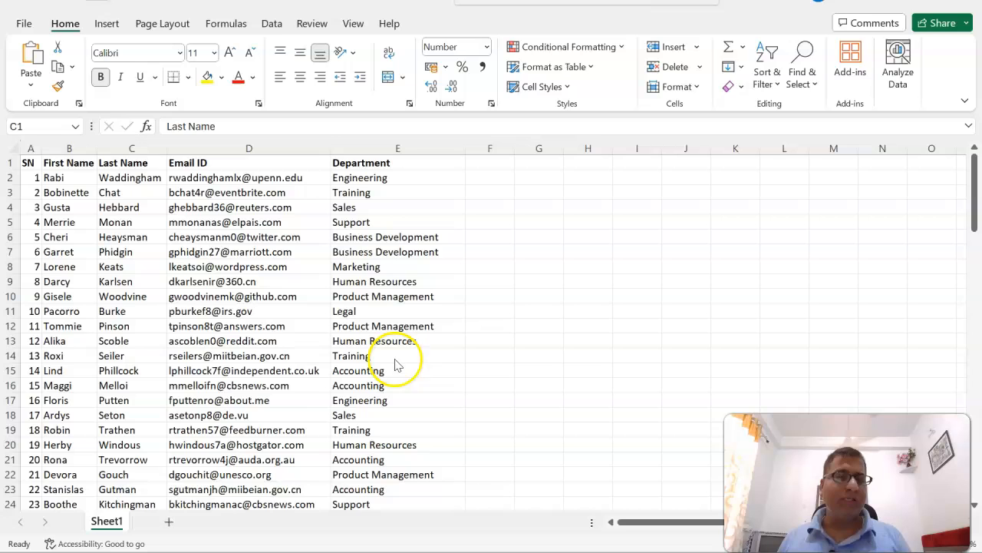
mouse_move(90, 357)
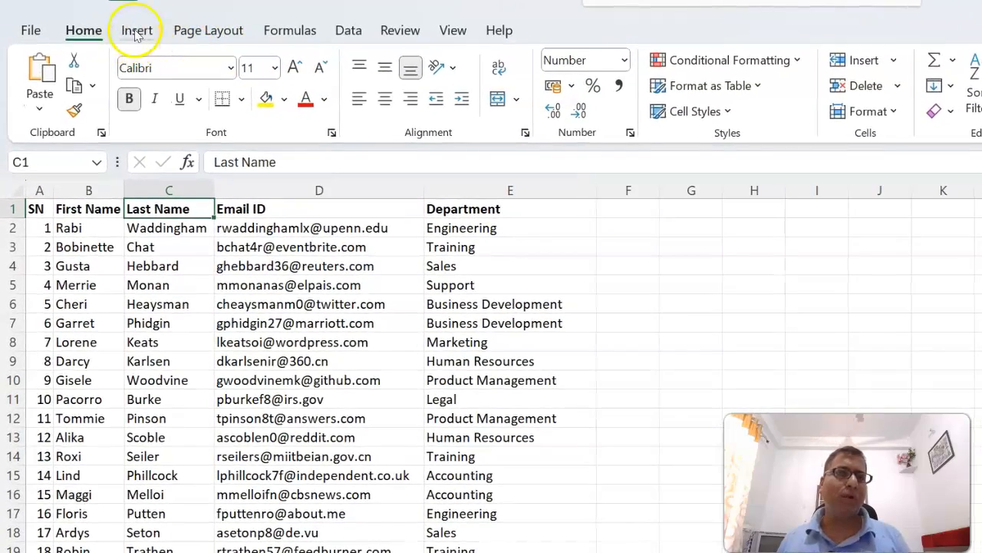
Start a query from the employee range A1:E101 using From Table/Range
click(136, 30)
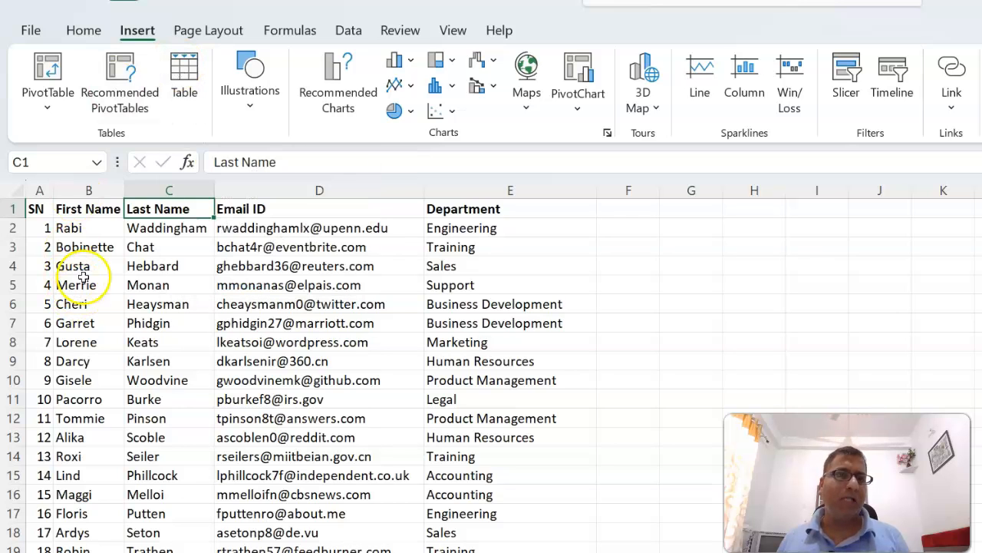
click(348, 30)
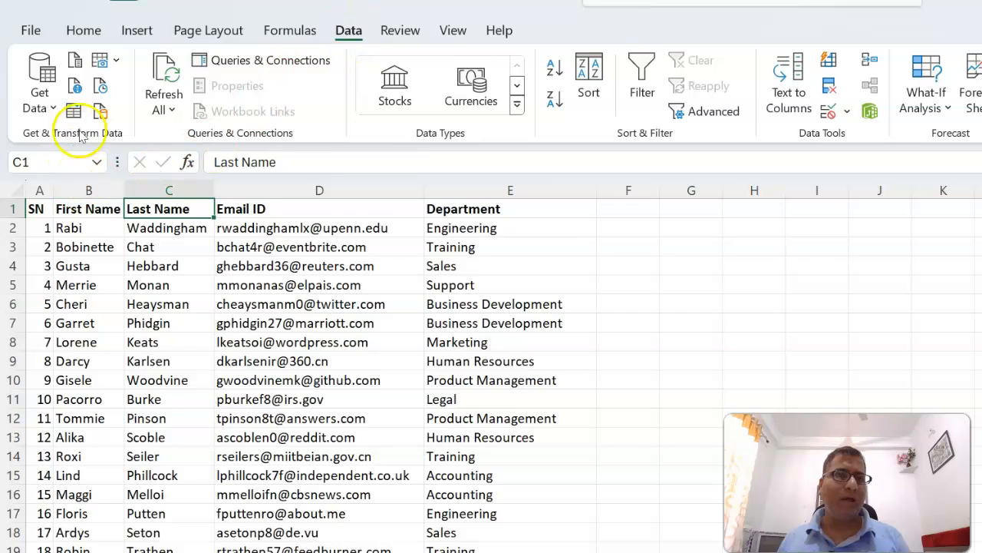
mouse_move(73, 111)
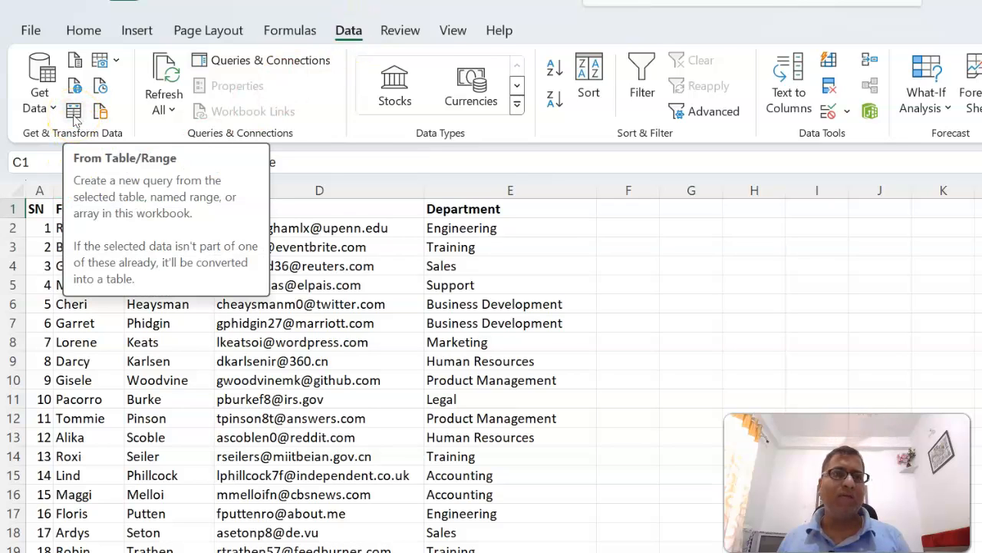
click(74, 112)
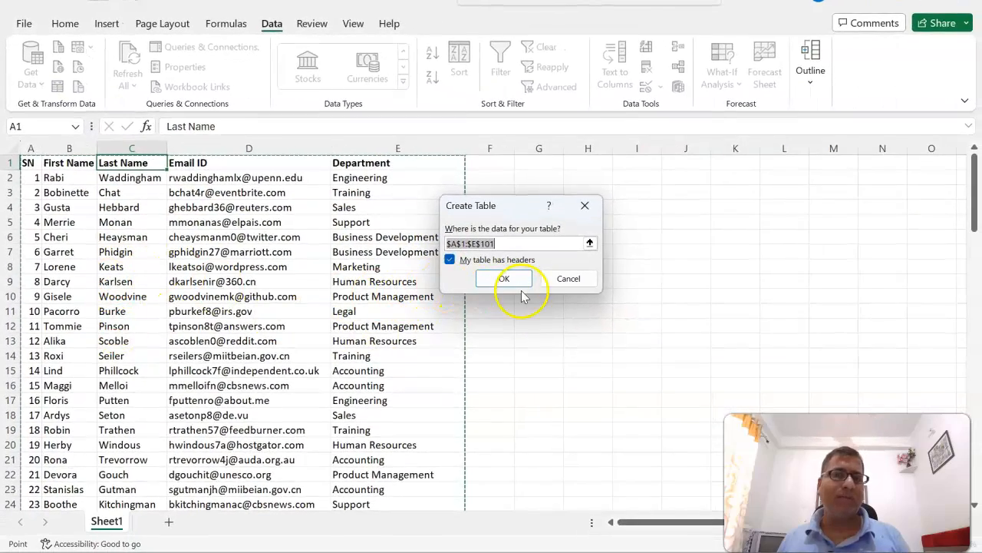
Confirm the A1:E101 table with headers, opening it in Power Query as Table2
click(504, 277)
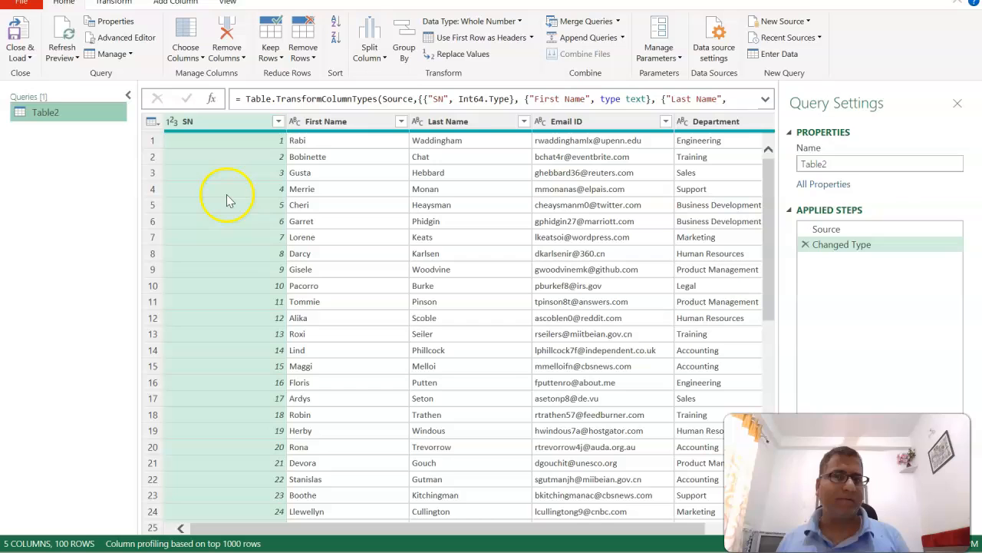
mouse_move(49, 260)
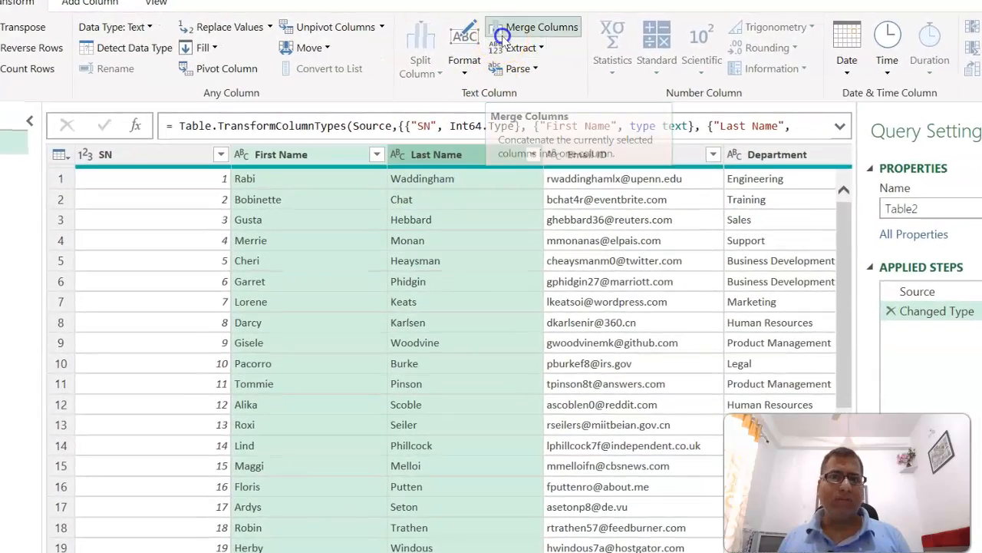
Merge First Name and Last Name with a Space separator into 'Full Name'
click(542, 27)
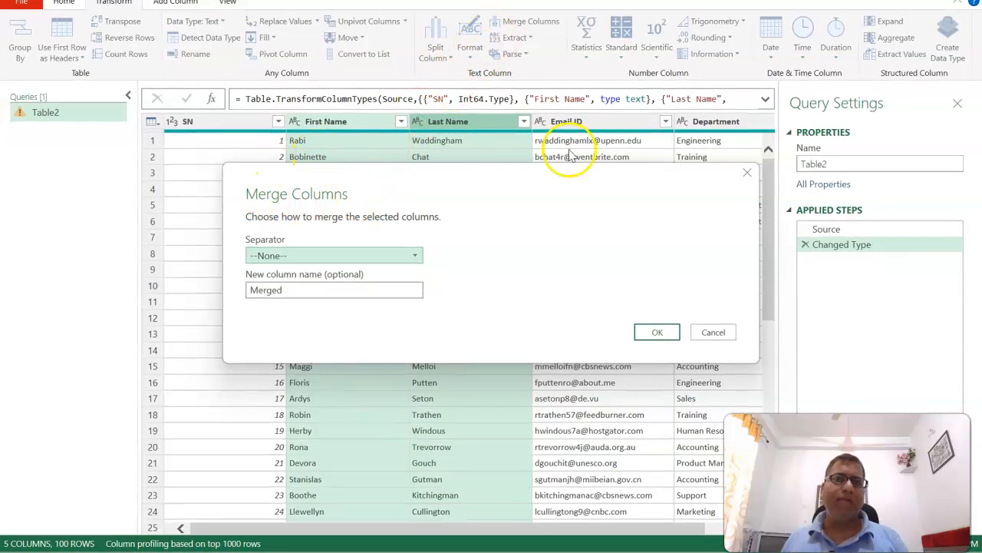
mouse_move(248, 216)
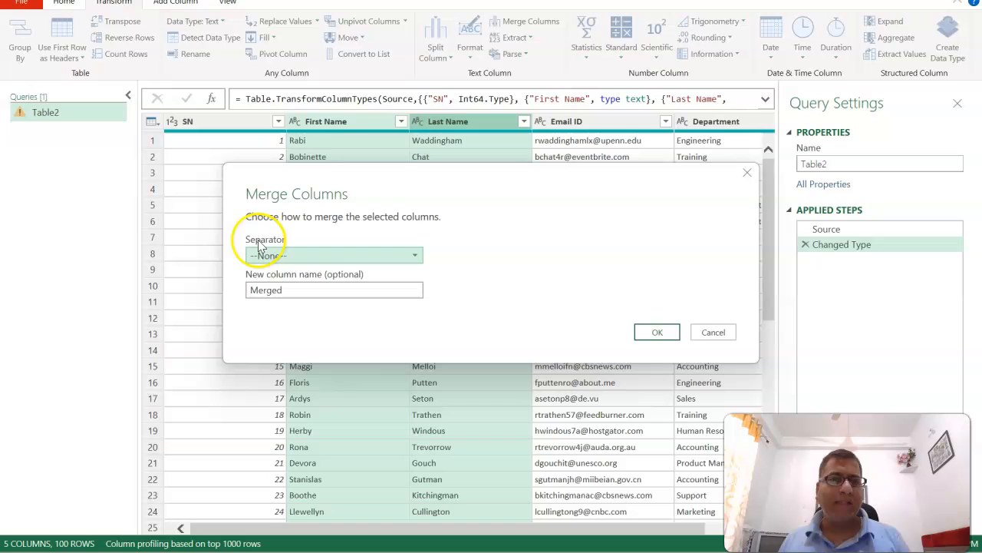
mouse_move(259, 244)
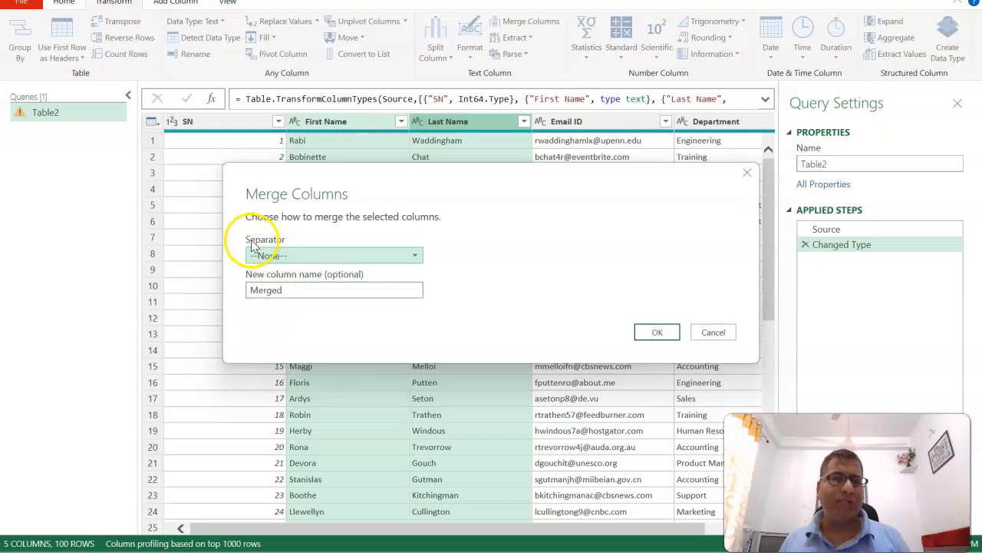
mouse_move(310, 129)
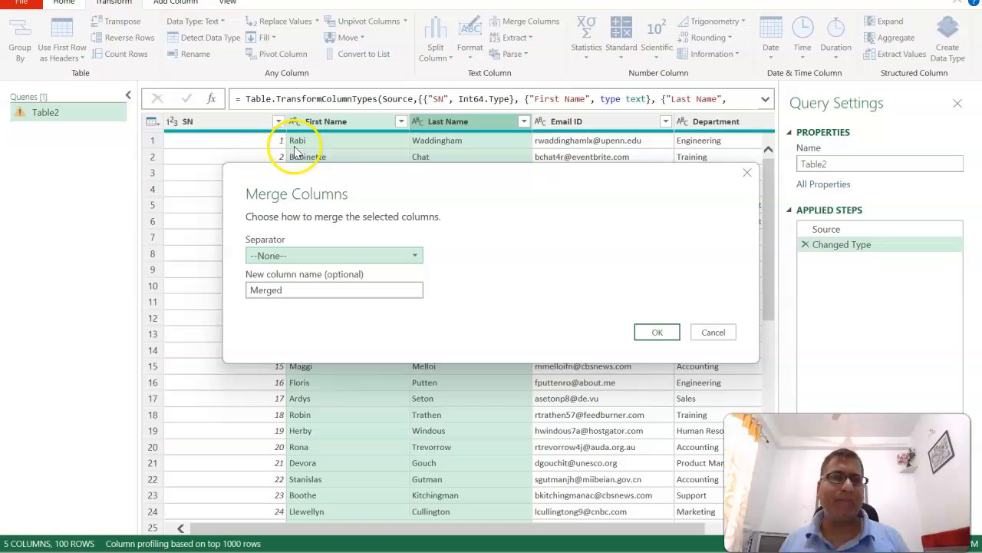
mouse_move(376, 154)
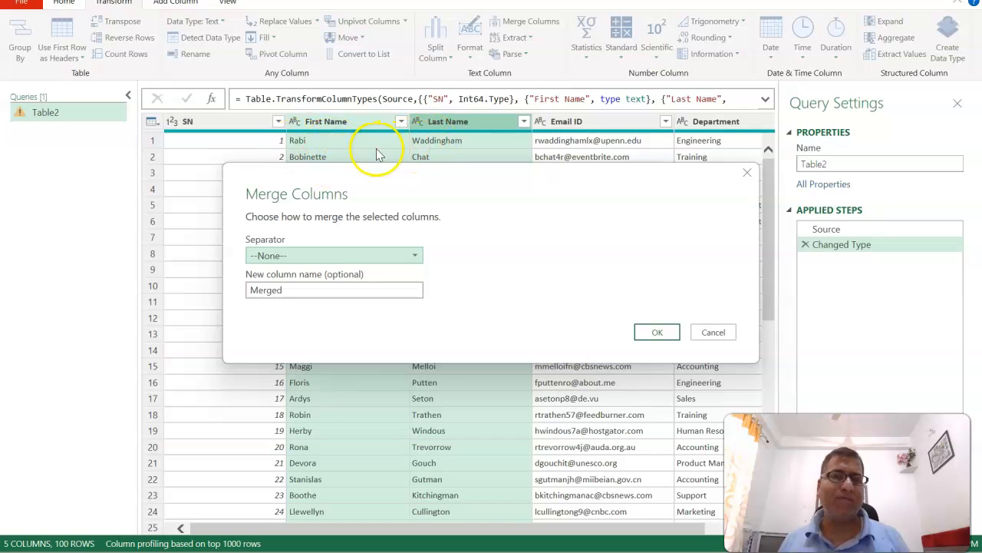
mouse_move(330, 146)
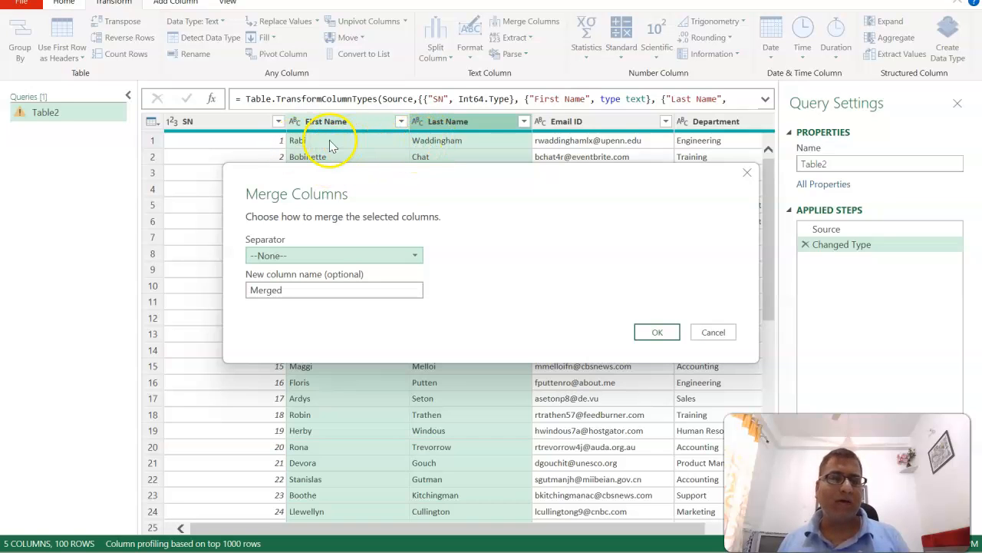
mouse_move(347, 159)
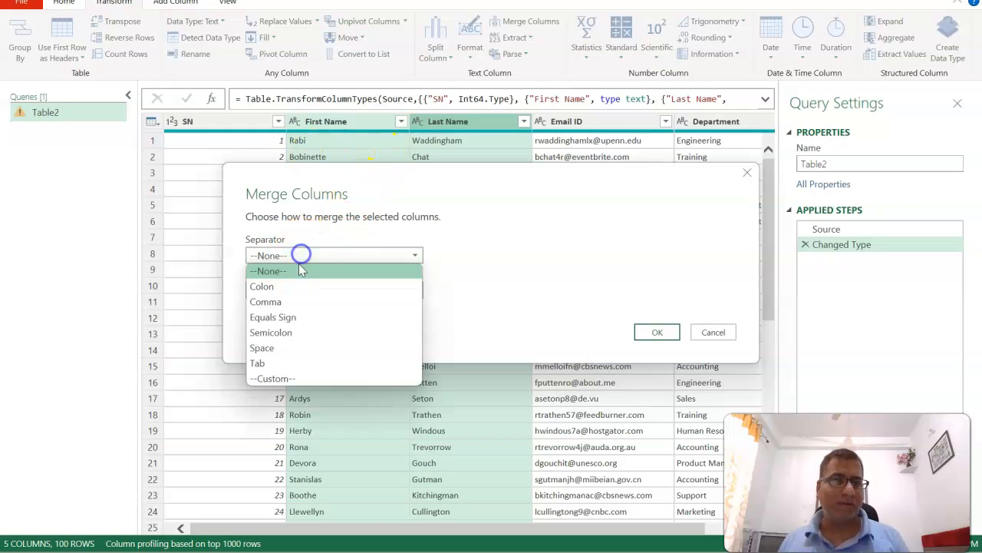
click(261, 348)
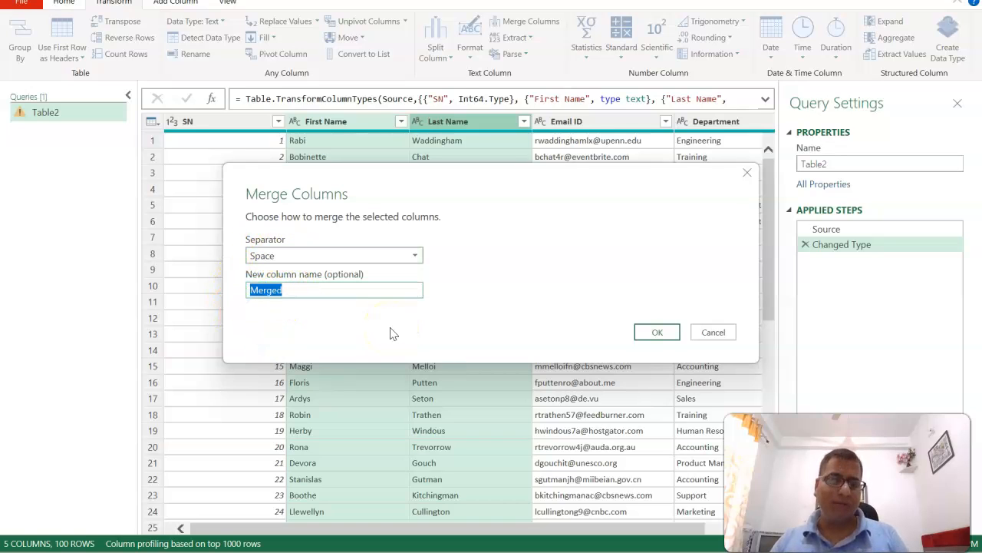
text(Fu)
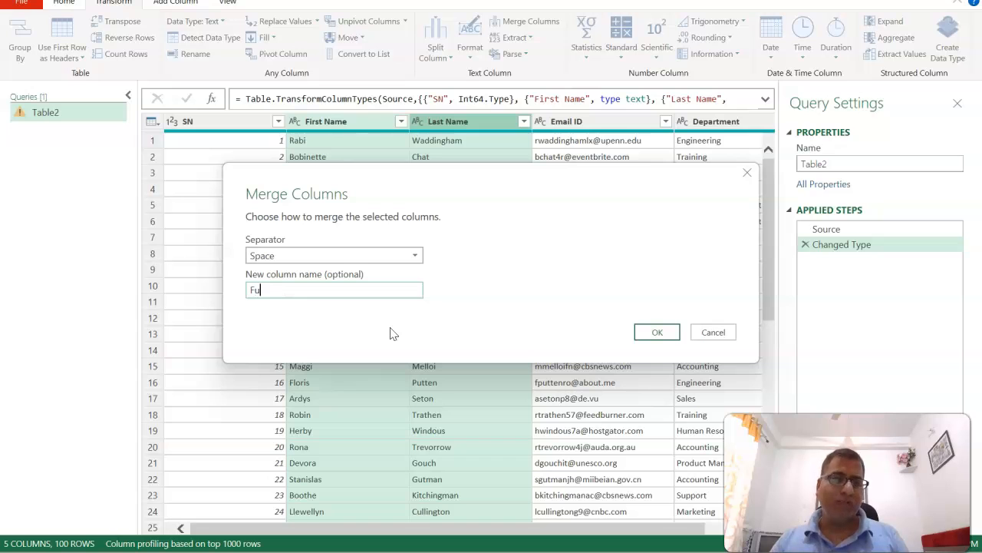
text(ll Name)
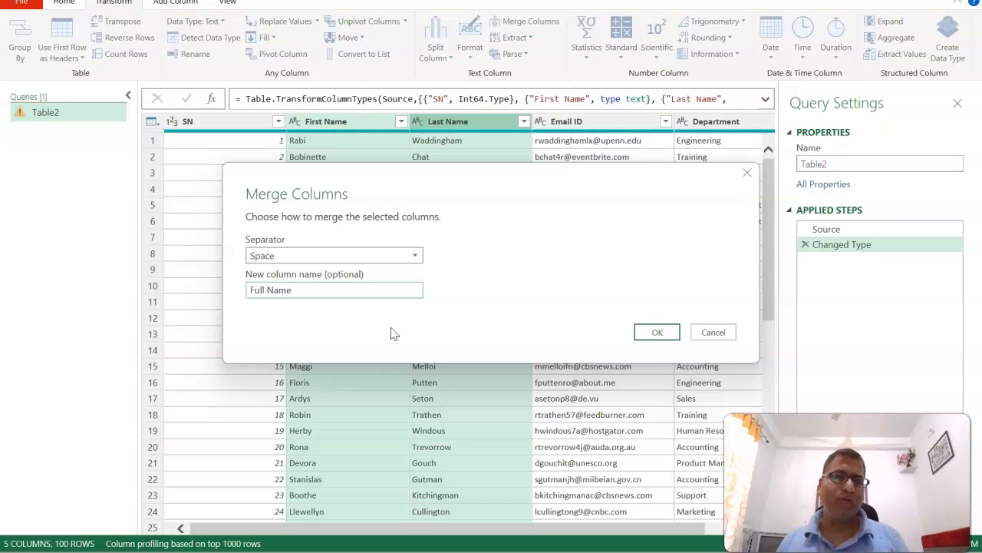
click(657, 332)
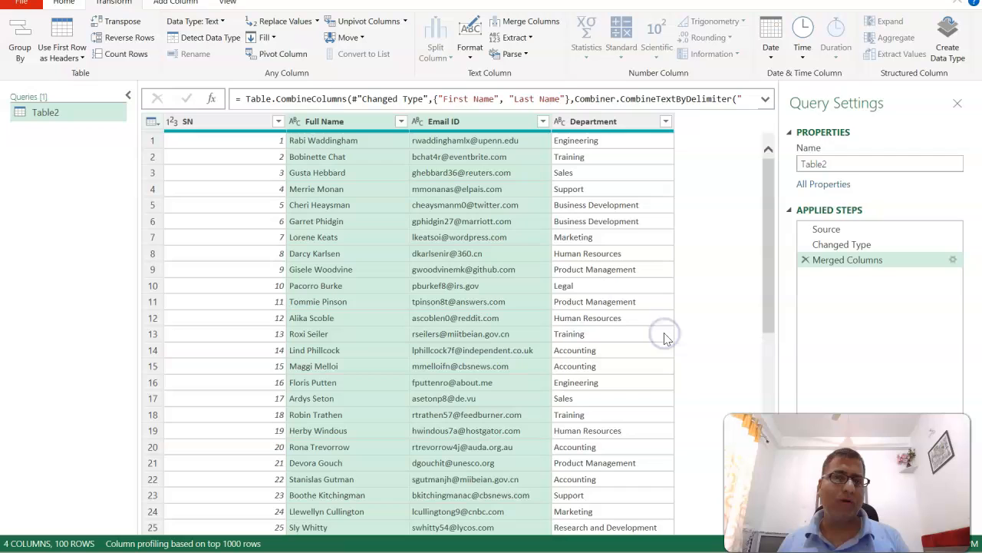
mouse_move(372, 192)
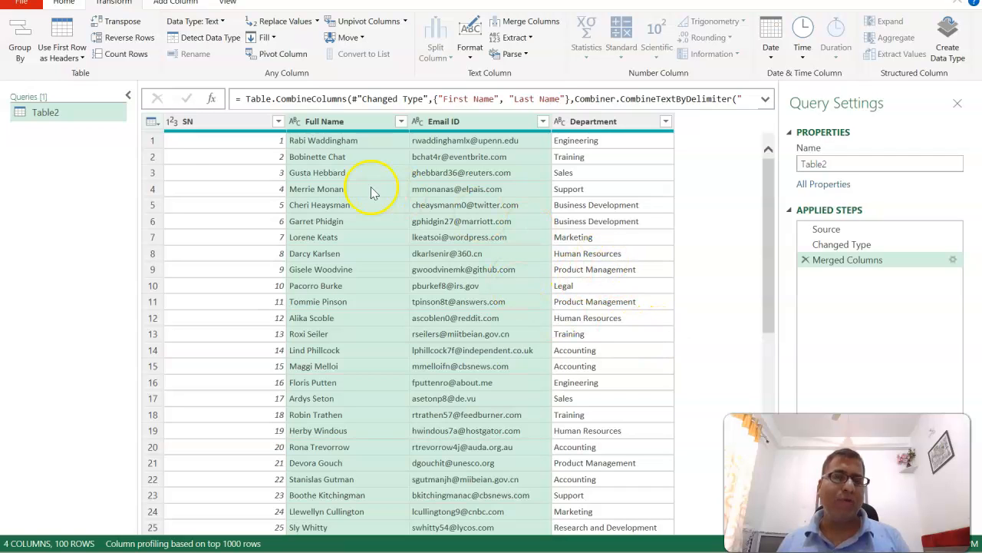
mouse_move(318, 173)
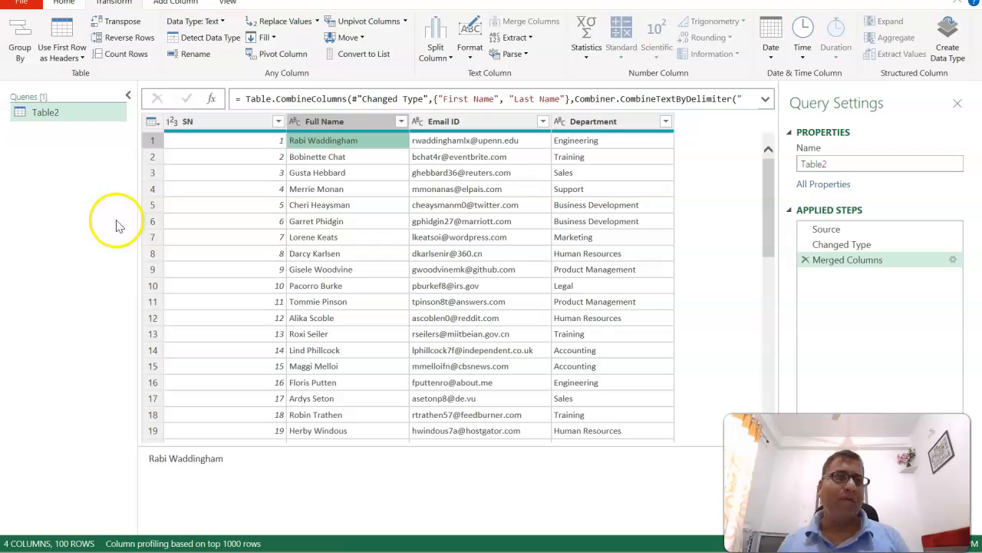
click(63, 2)
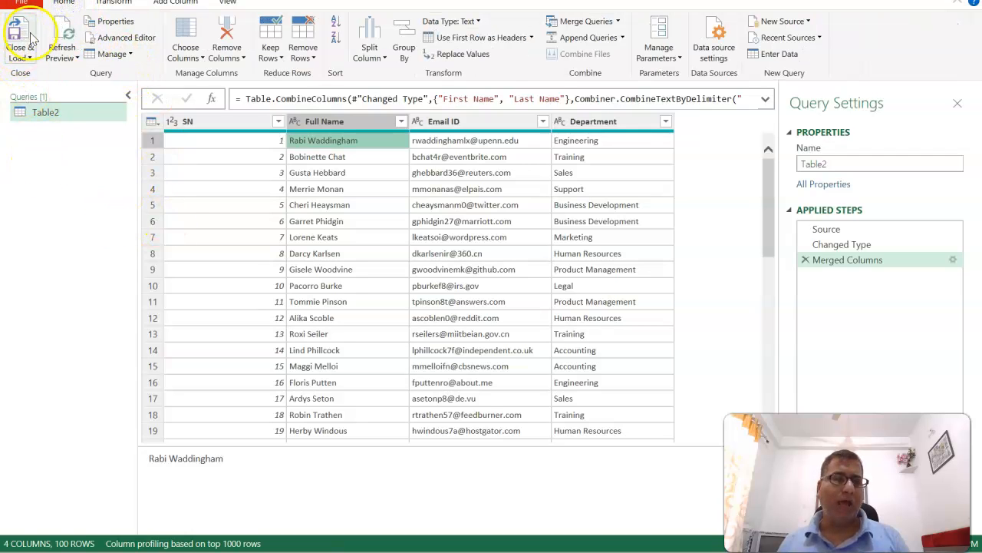
mouse_move(322, 220)
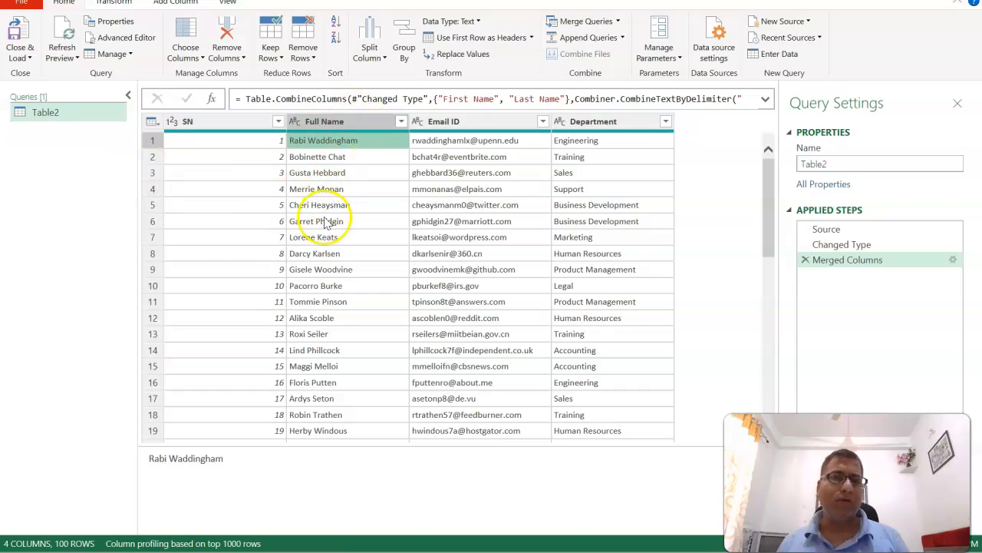
mouse_move(247, 376)
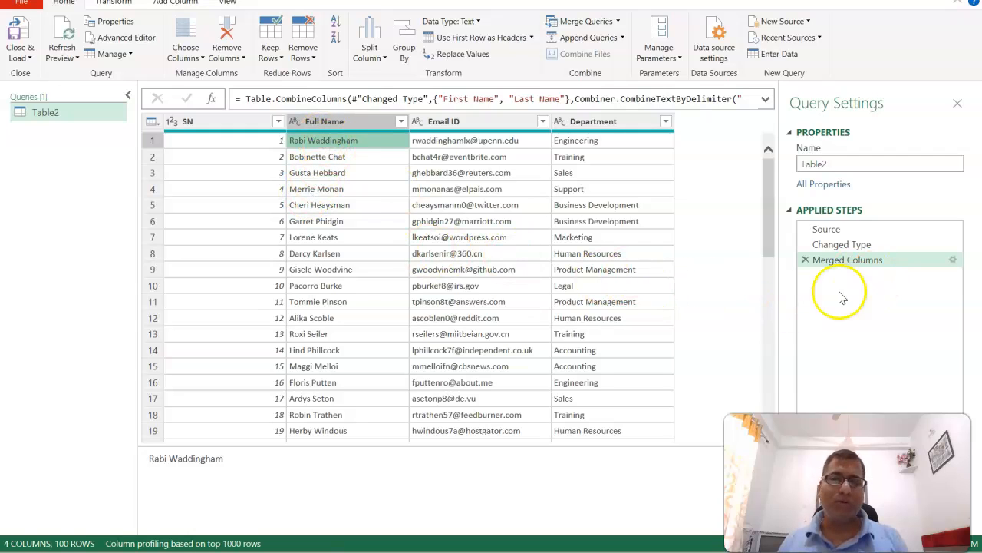
mouse_move(778, 281)
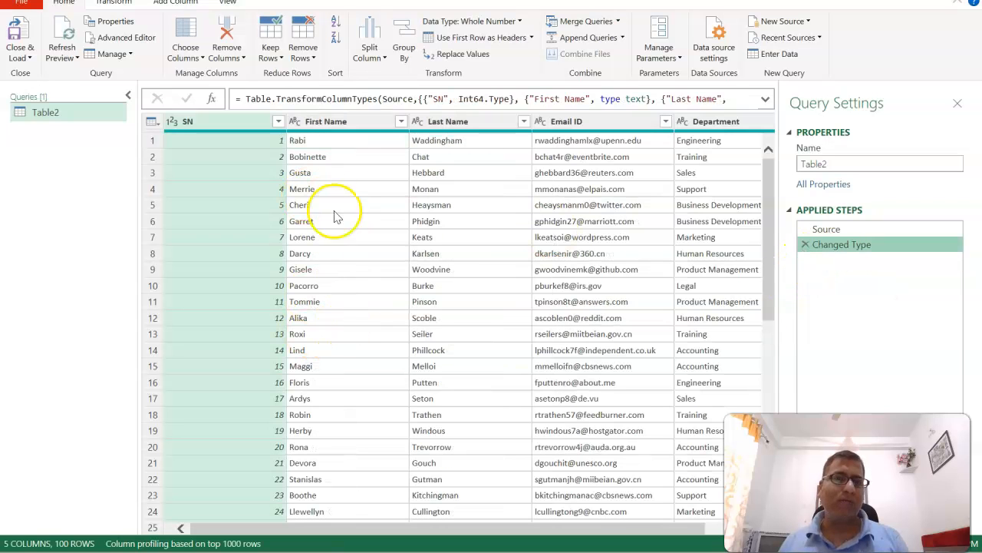
mouse_move(298, 253)
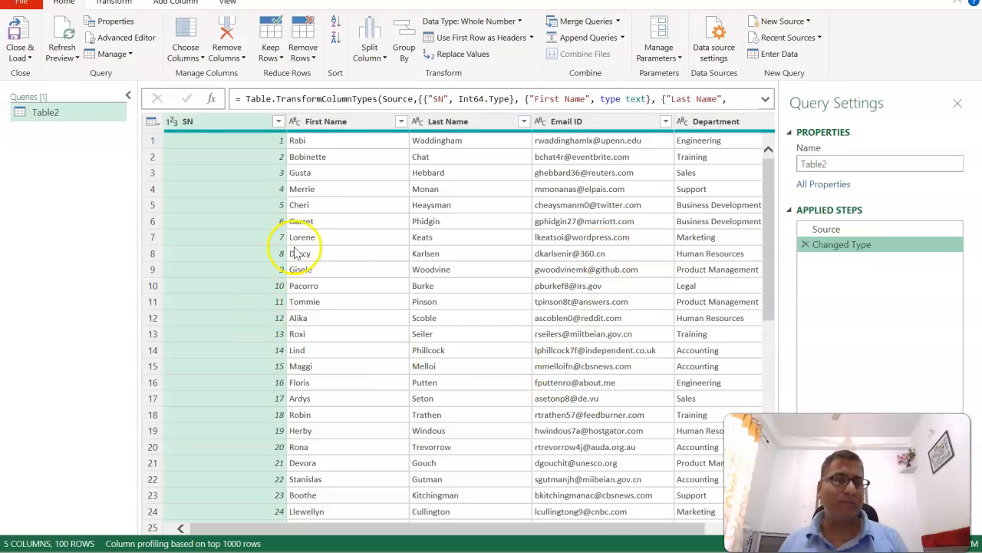
mouse_move(347, 200)
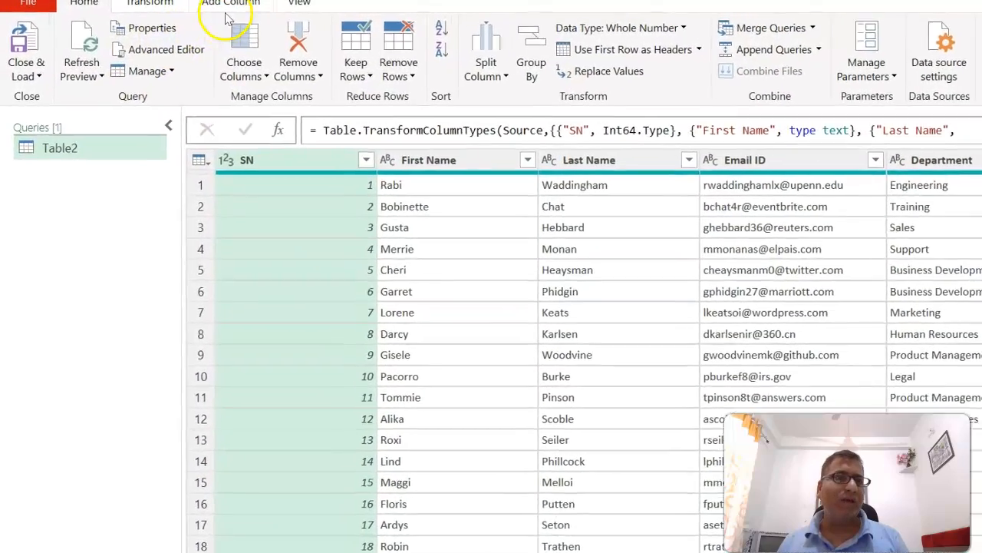
Show the Add Column commands in the Power Query Editor
click(230, 4)
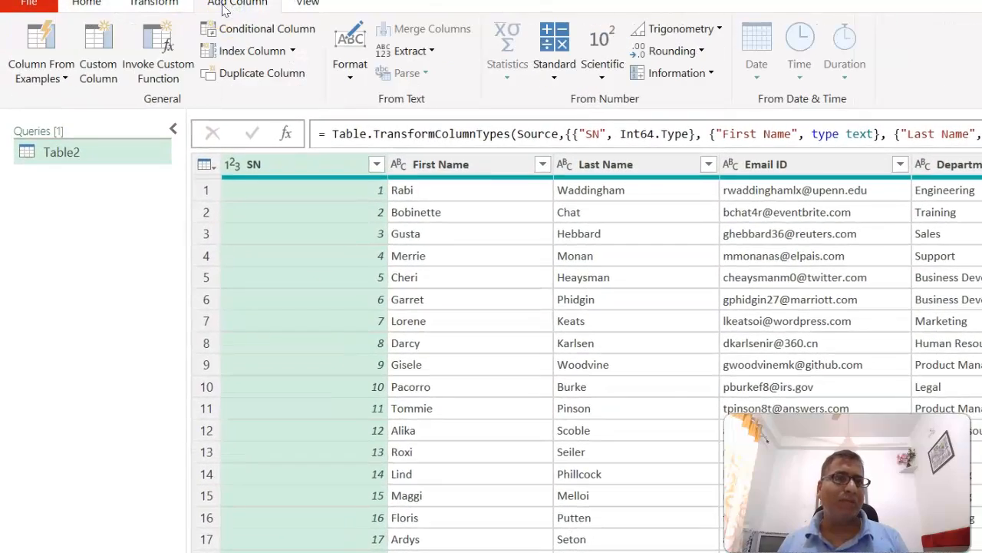
mouse_move(495, 296)
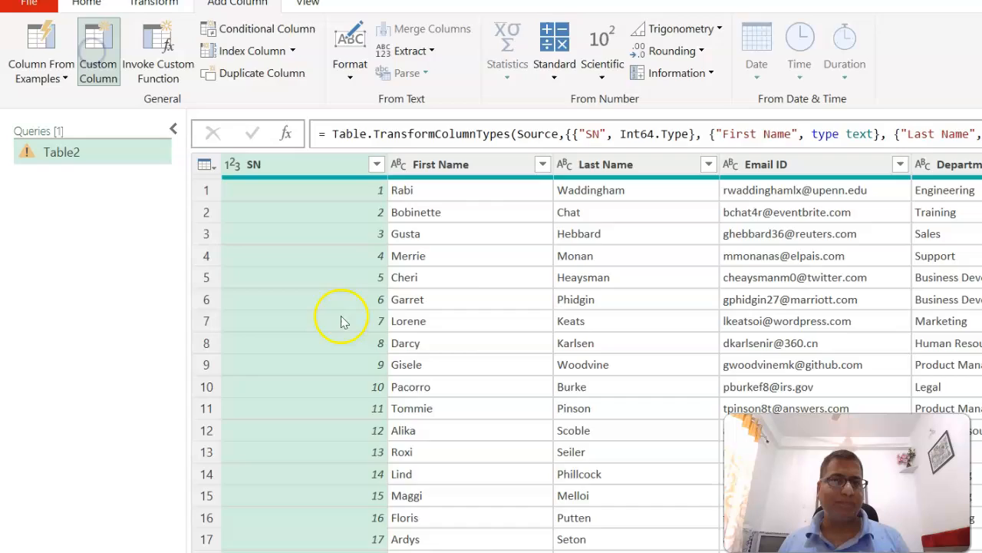
Add custom column 'Full Name' with formula [First Name]&" "&[Last Name]
click(97, 46)
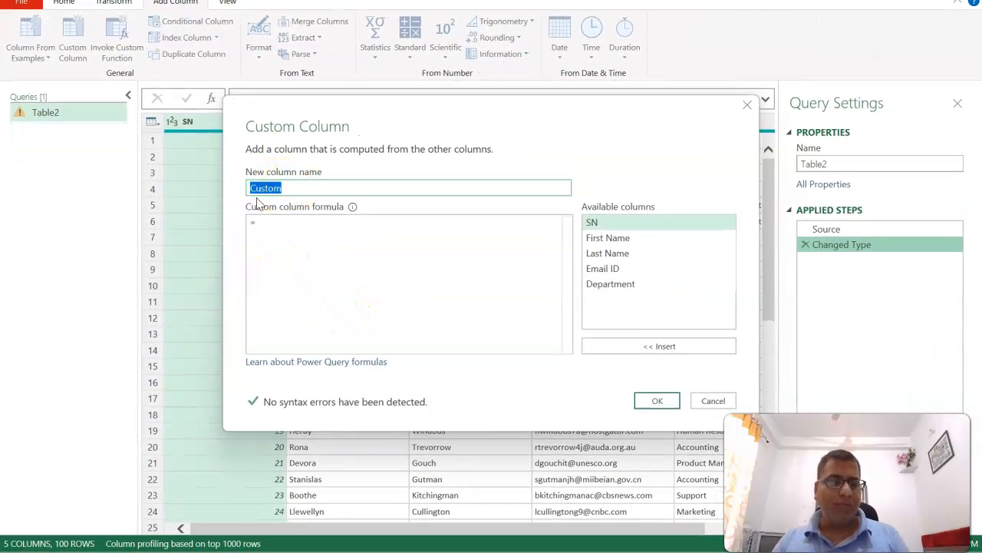
text(Full Name)
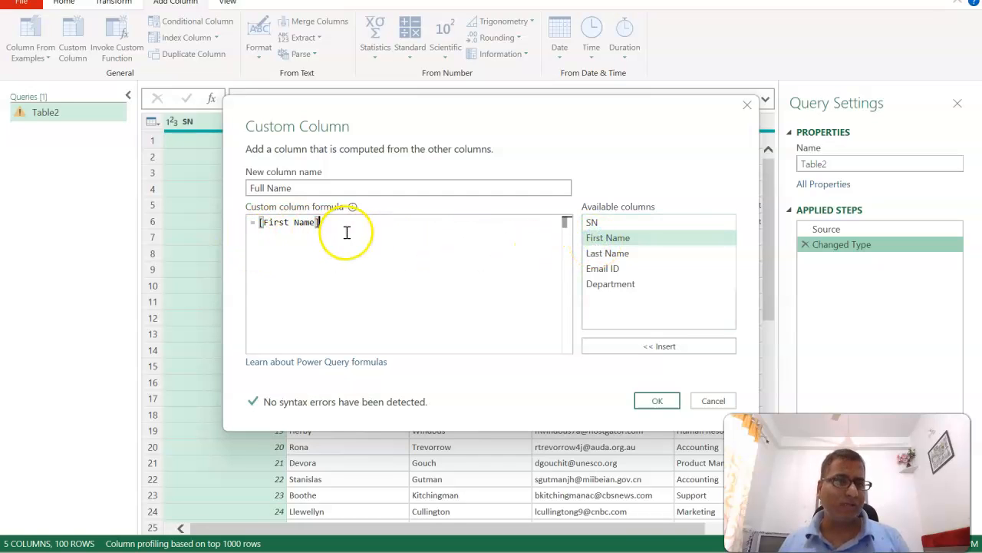
text(&)
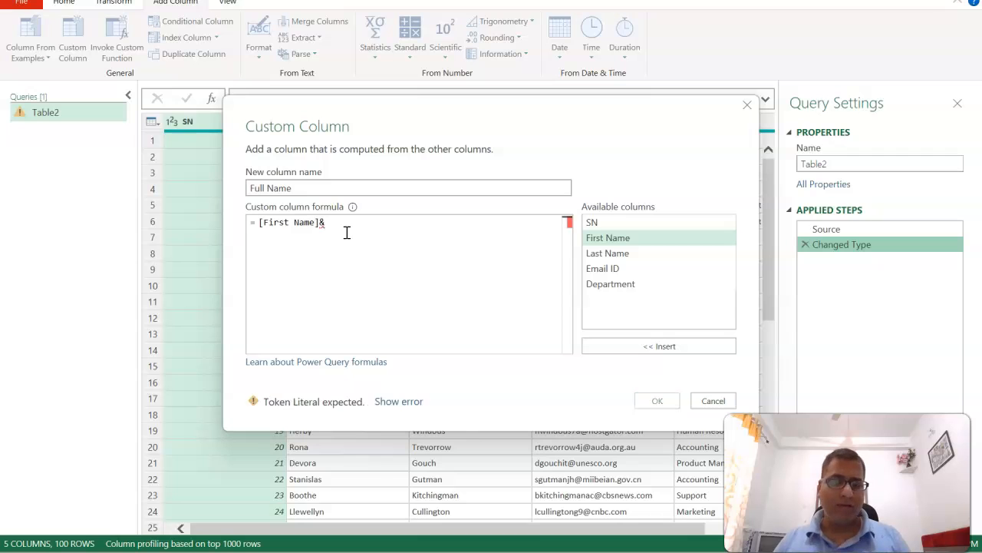
text(" ")
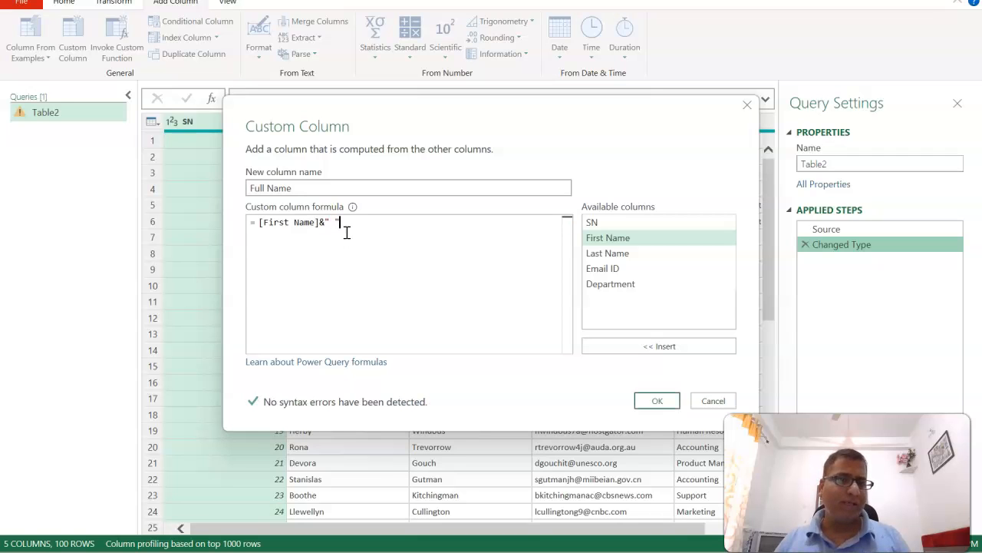
text(&)
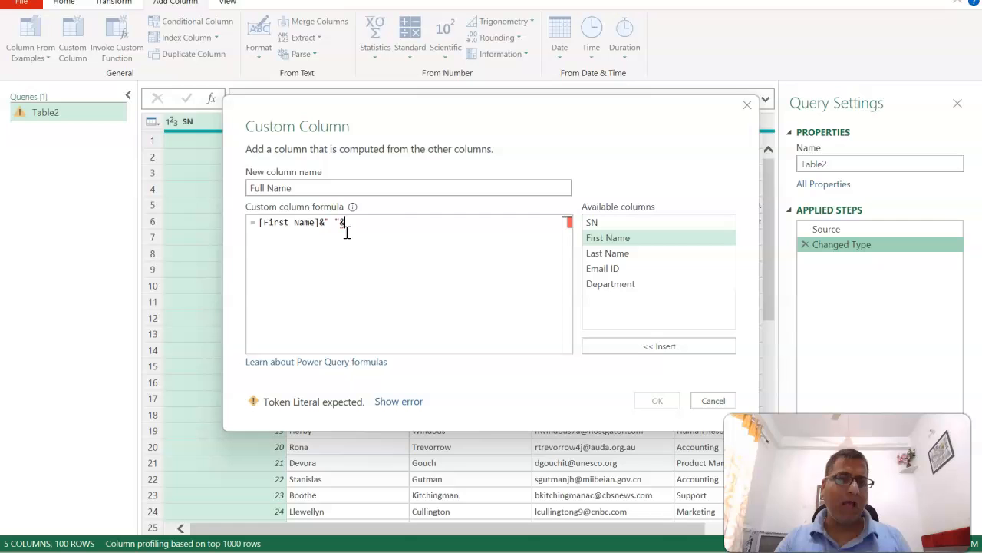
double_click(607, 252)
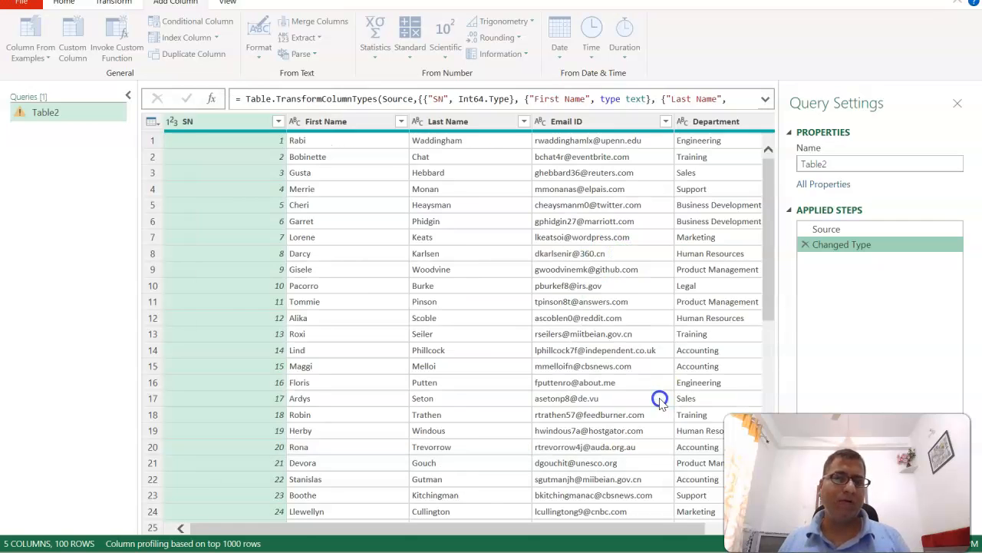
click(72, 39)
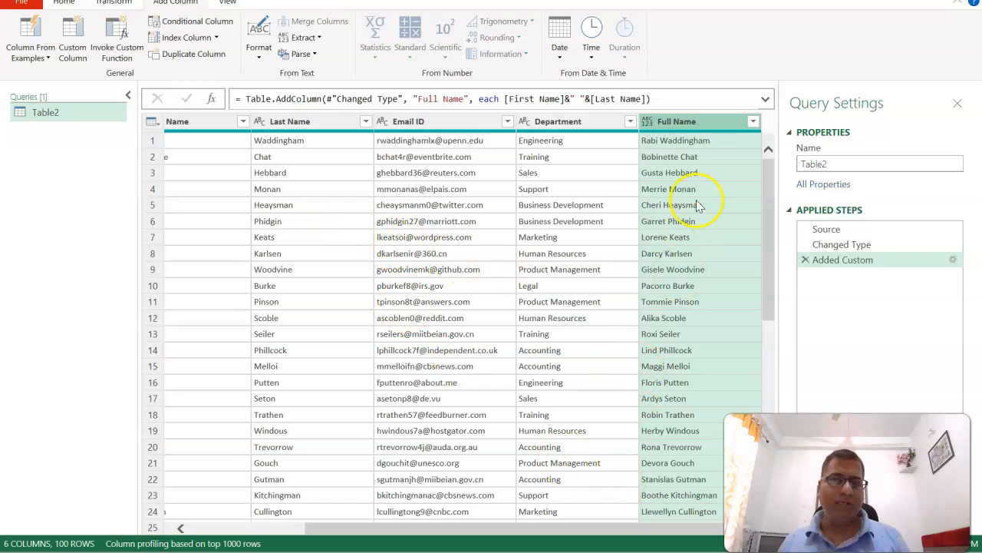
mouse_move(518, 530)
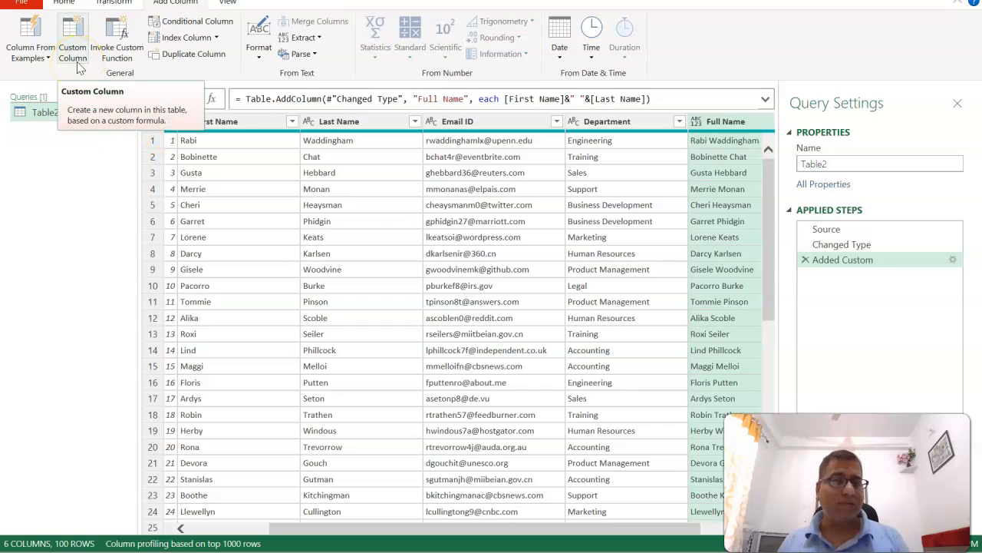
mouse_move(441, 526)
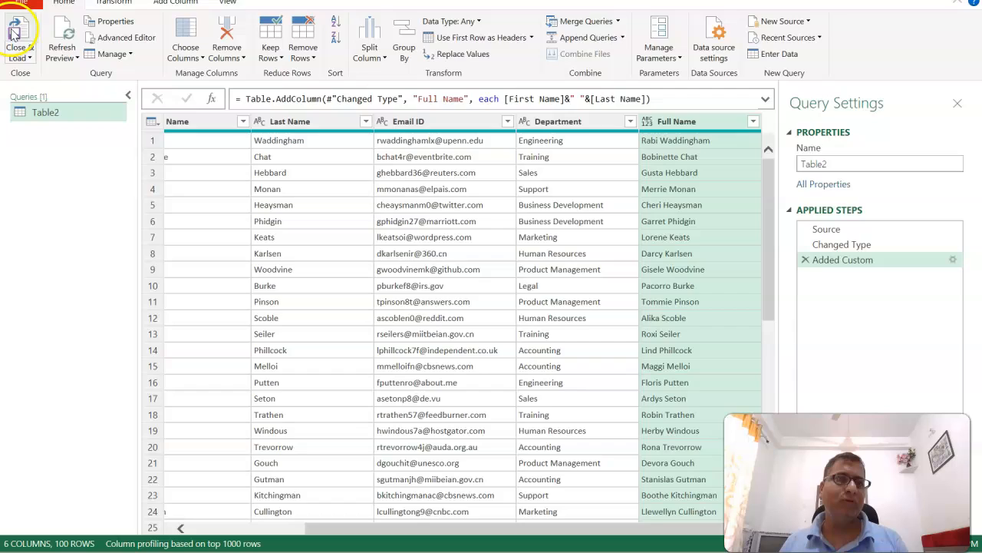
Close & Load the query into a worksheet table and check the first Full Name value
click(16, 38)
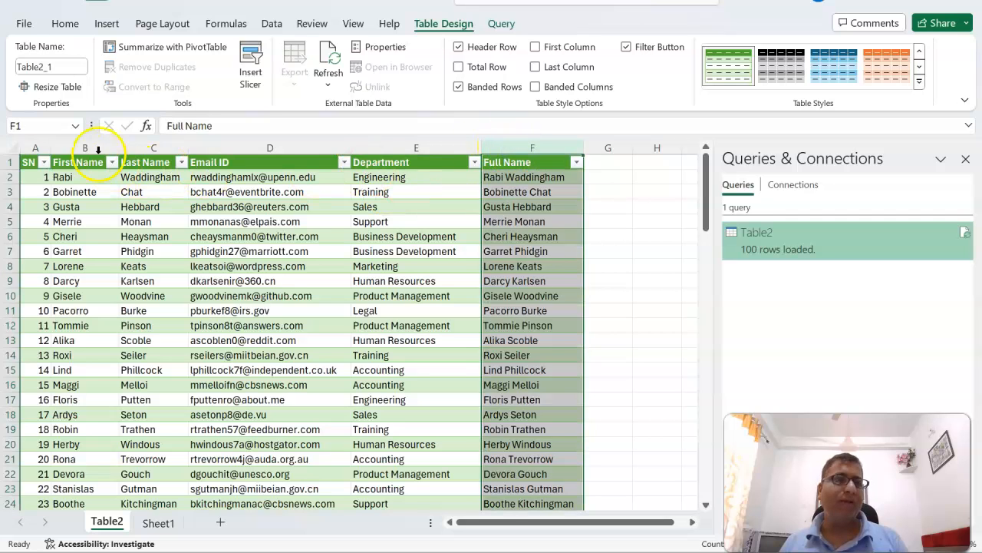
click(86, 162)
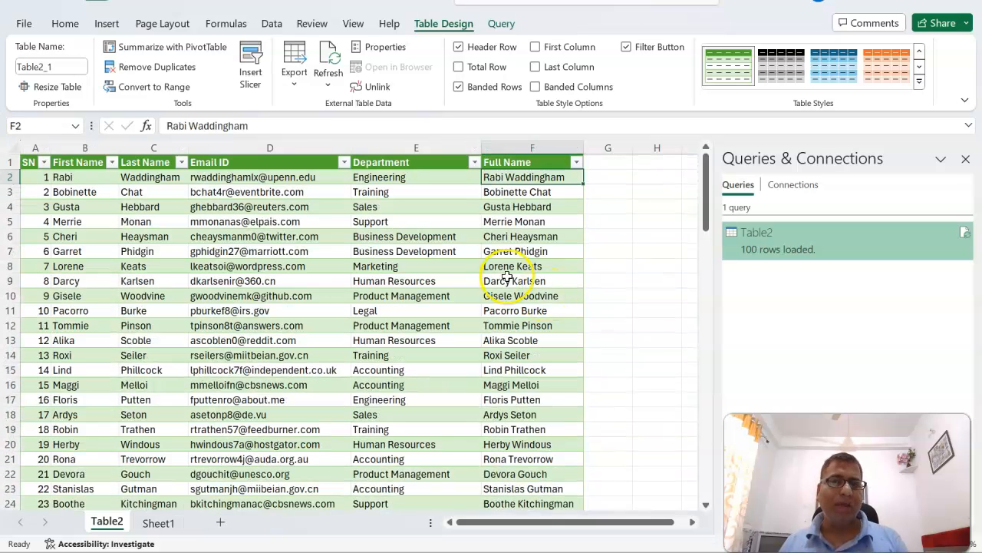
mouse_move(380, 314)
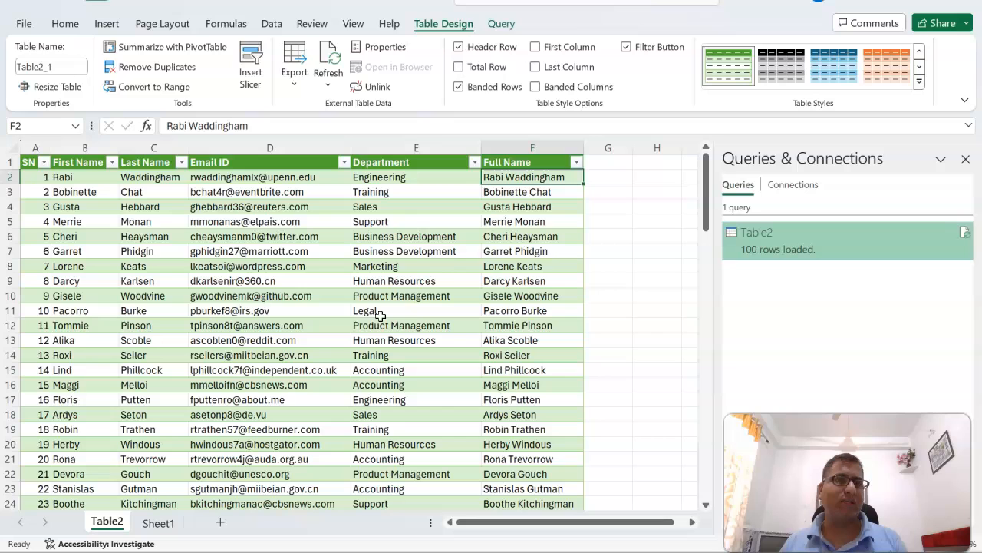
click(500, 23)
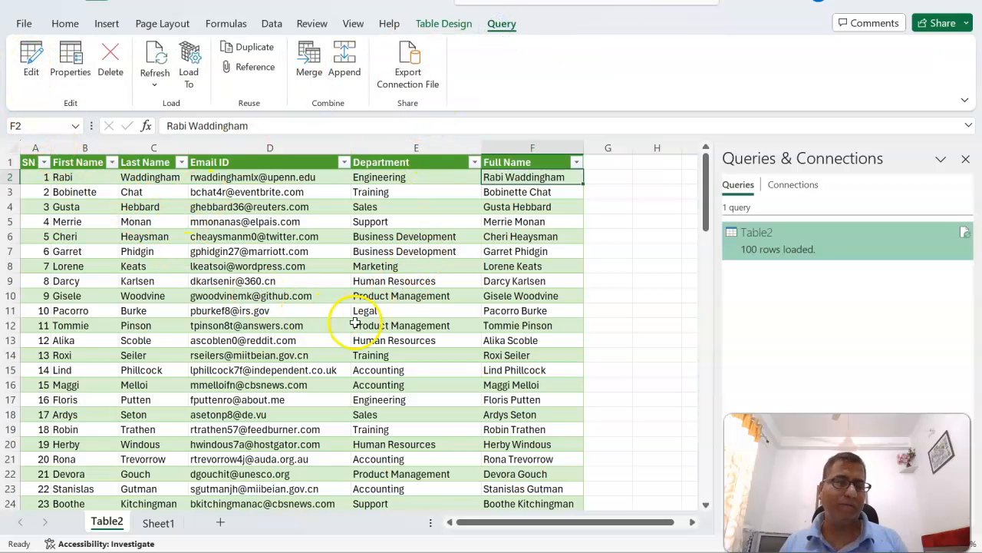
mouse_move(364, 310)
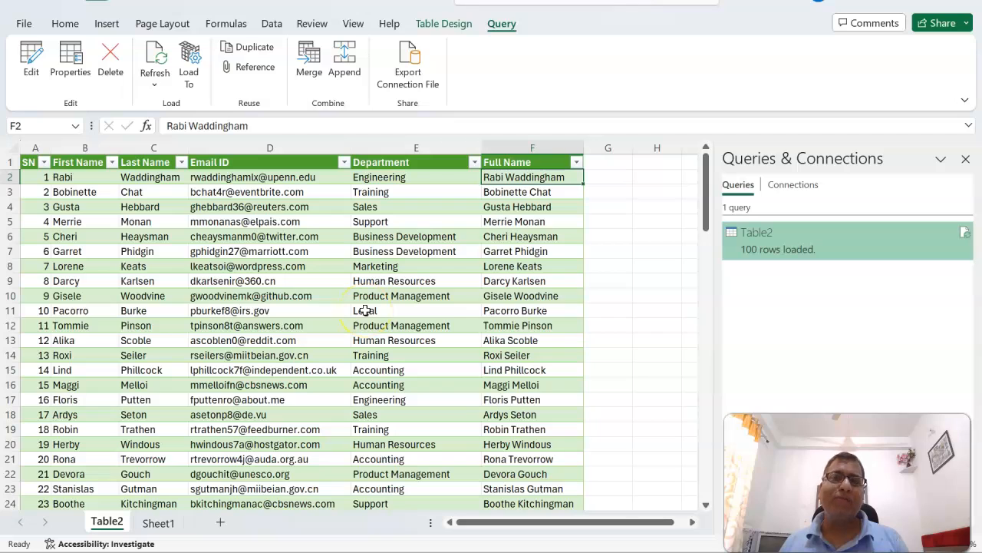